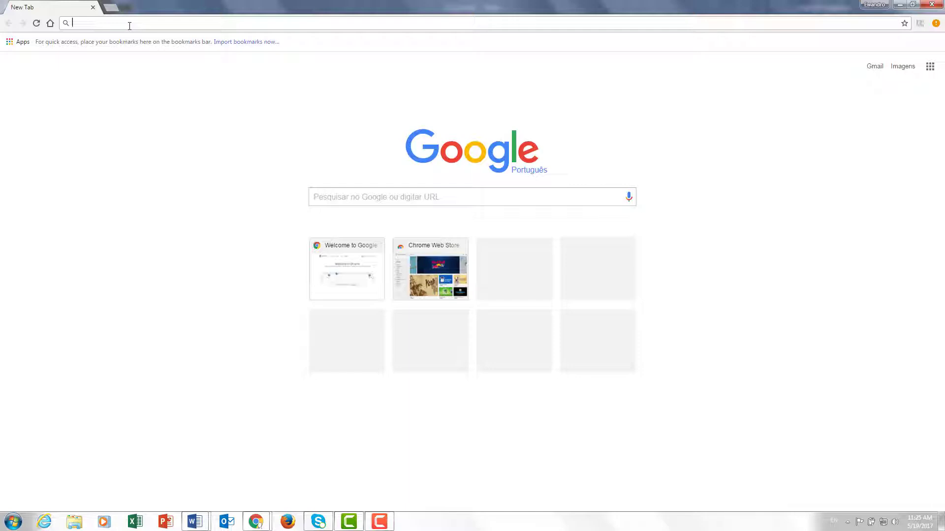
# - Navigate to app.kudoway.com to reach the KUDO login page
pyautogui.write('app.')
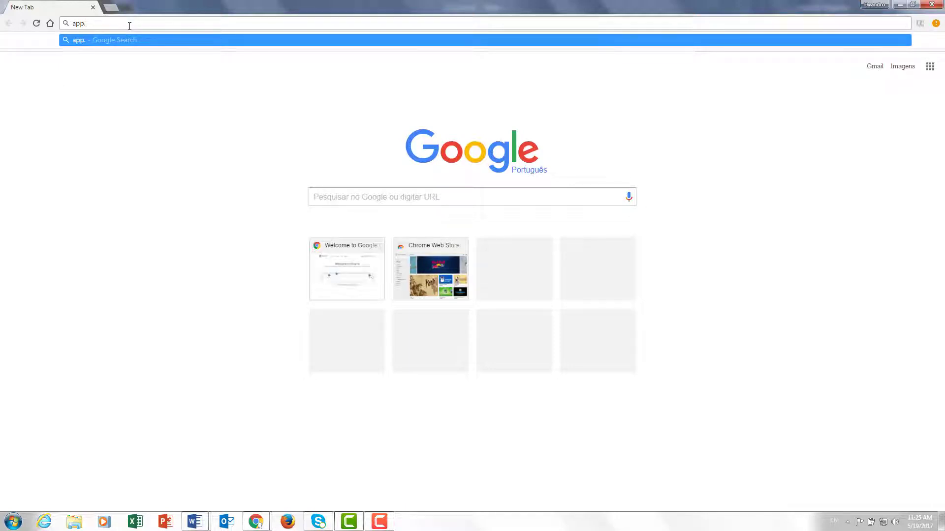
pyautogui.write('kudoway')
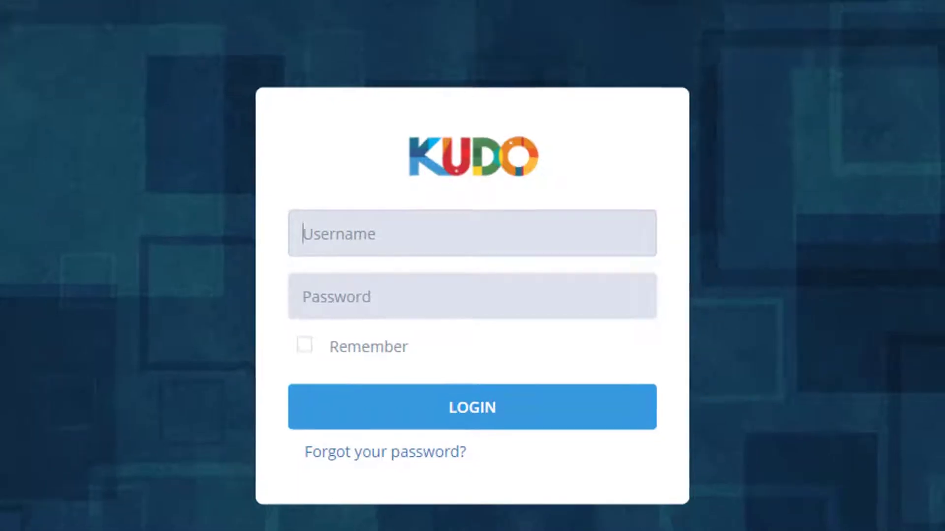
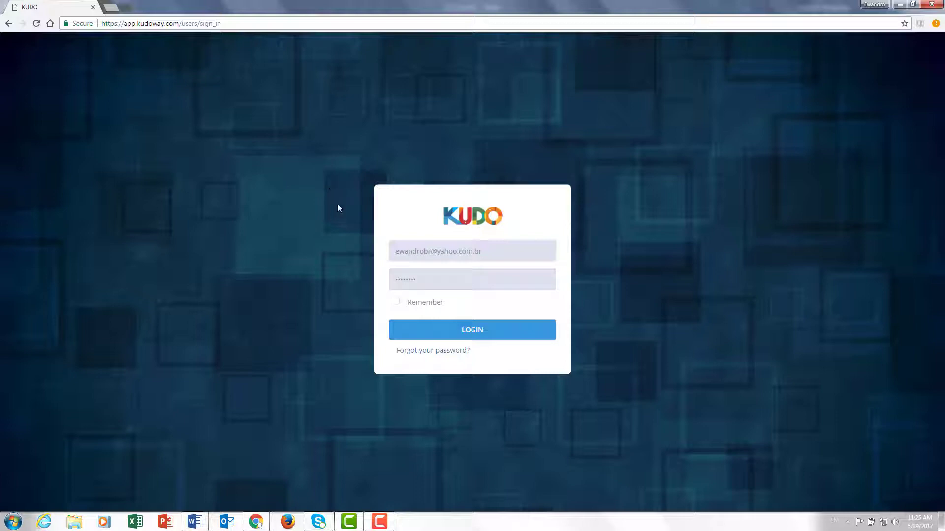
# - Log in with username 'ewa' and its password to reach the role-choice page
pyautogui.click(472, 329)
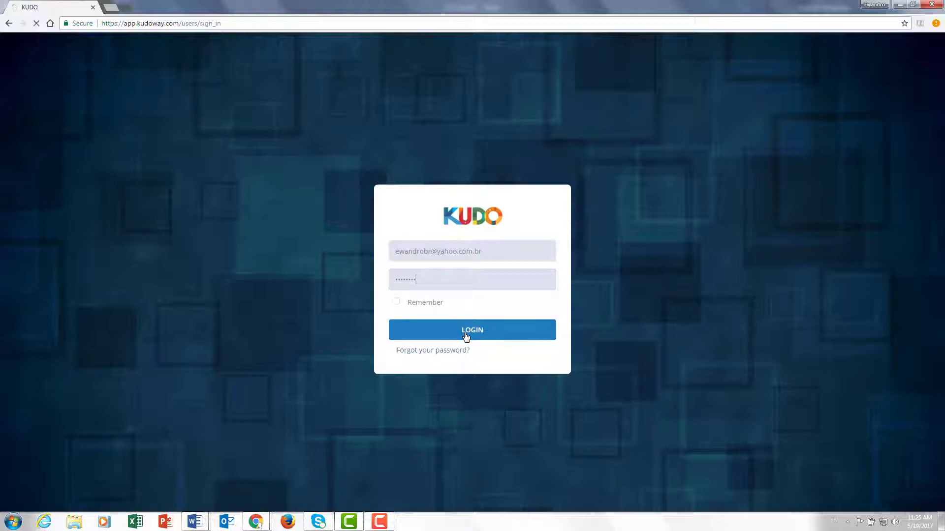
pyautogui.click(472, 330)
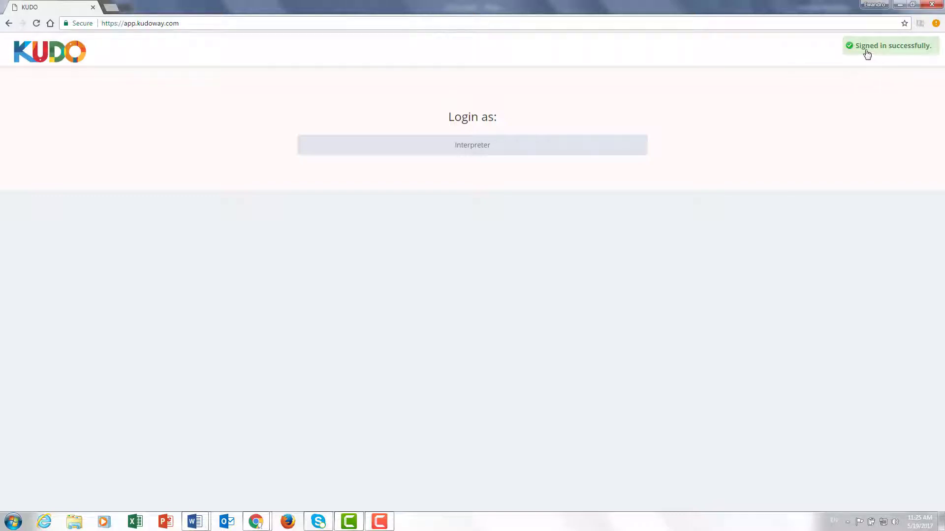
# - Dismiss the sign-in notice and enter as Interpreter to see Upcoming Events
pyautogui.click(472, 144)
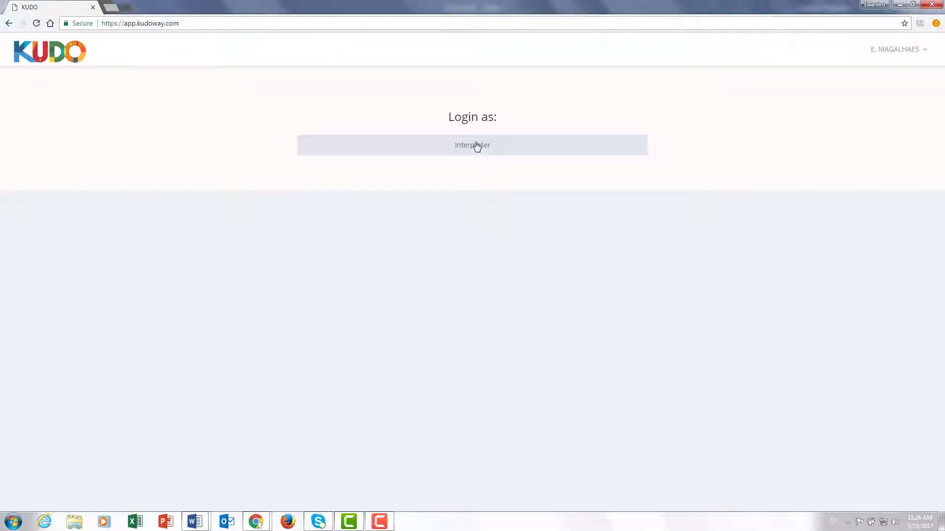
pyautogui.click(473, 145)
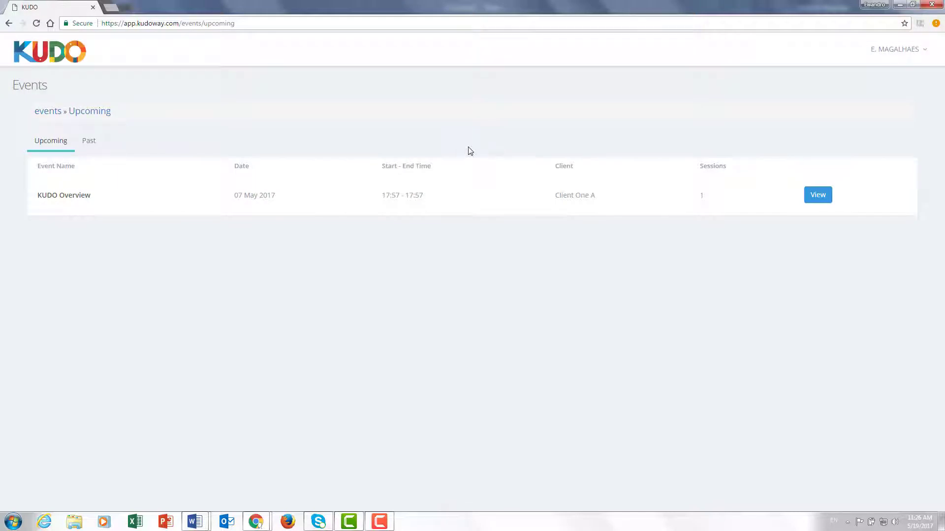
pyautogui.moveTo(99, 126)
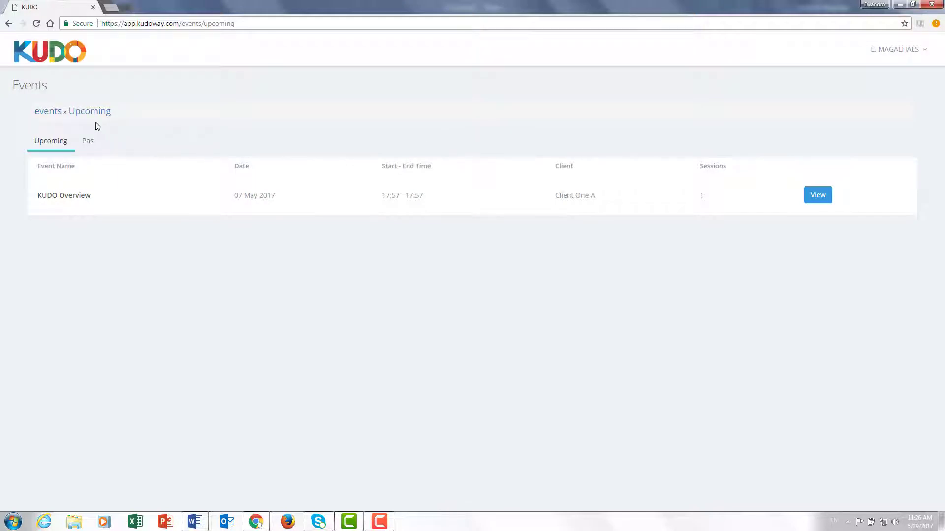
pyautogui.moveTo(434, 250)
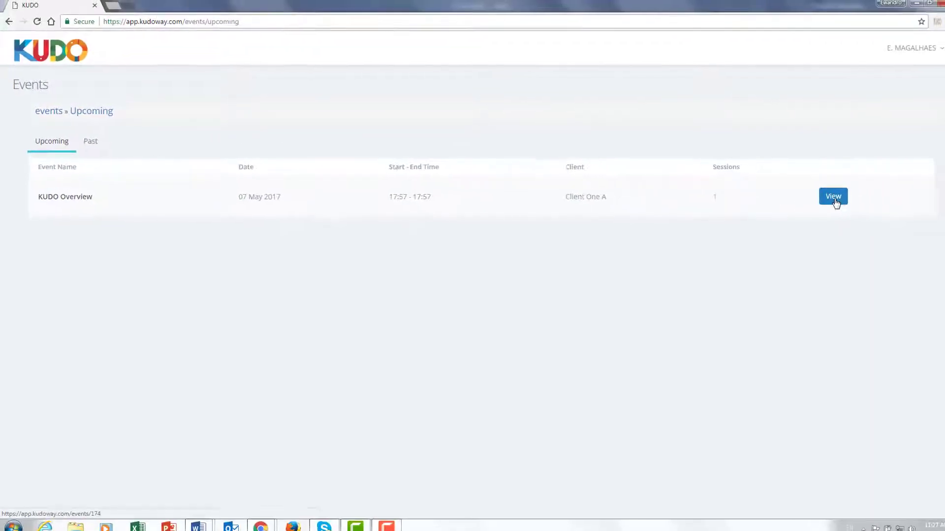
# - View the KUDO Overview event from the Upcoming events list
pyautogui.click(834, 196)
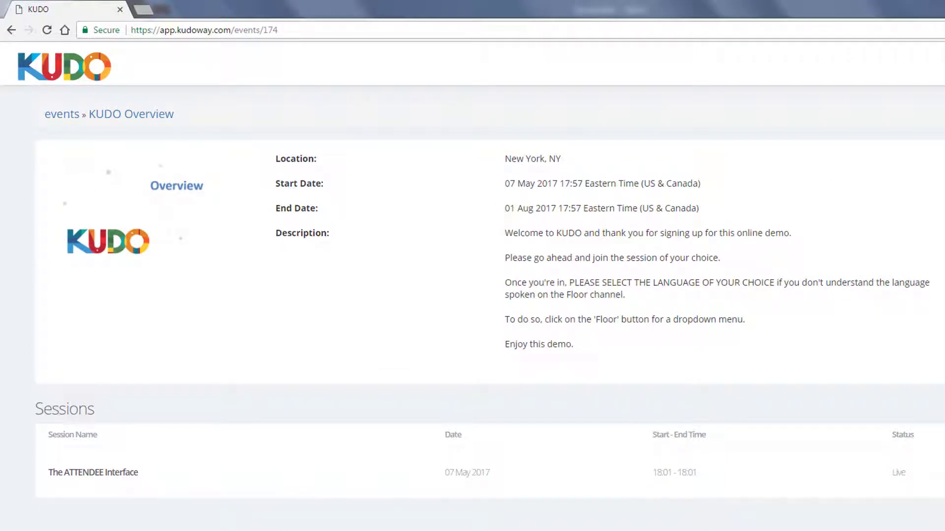
pyautogui.moveTo(296, 492)
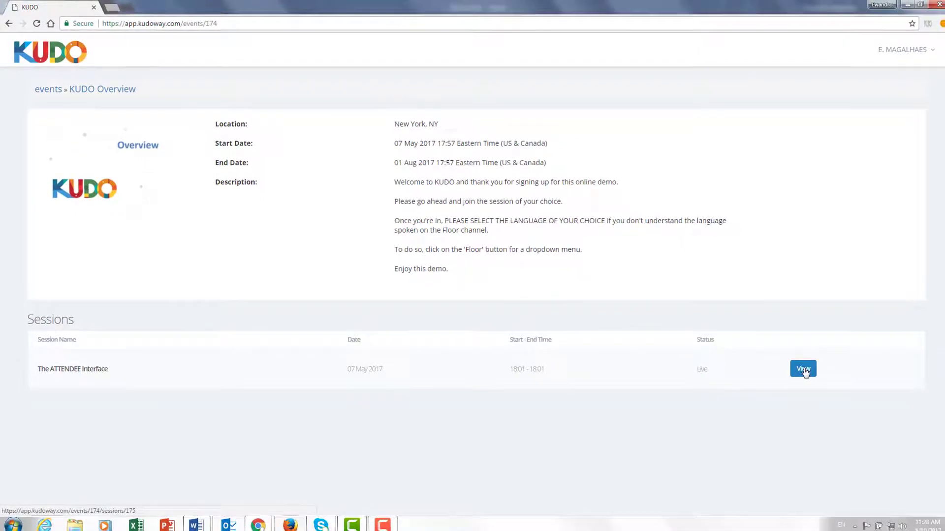
# - View The ATTENDEE Interface session from the event's Sessions table
pyautogui.click(803, 368)
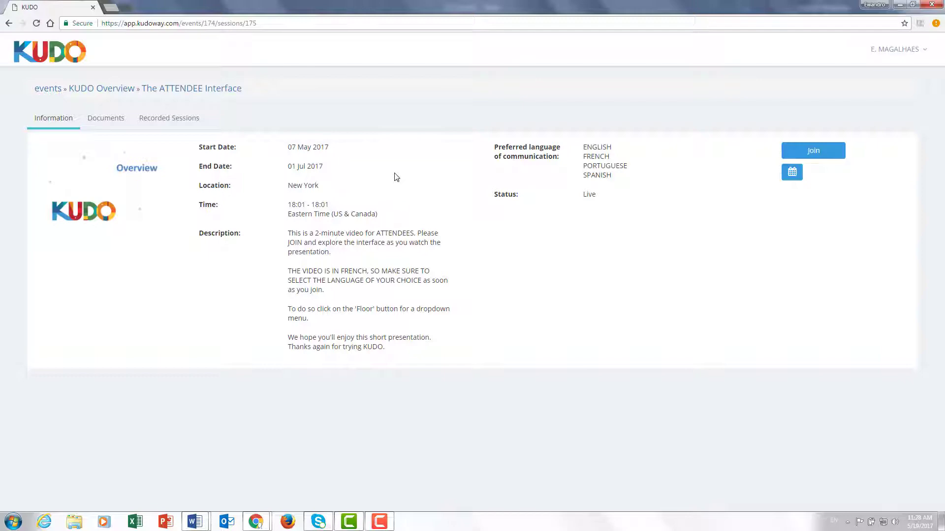
pyautogui.moveTo(312, 252)
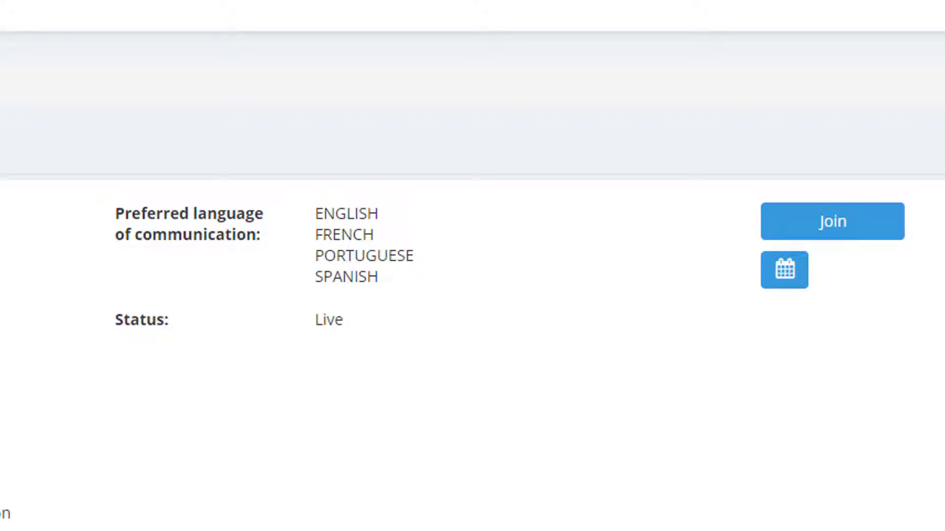
pyautogui.moveTo(832, 228)
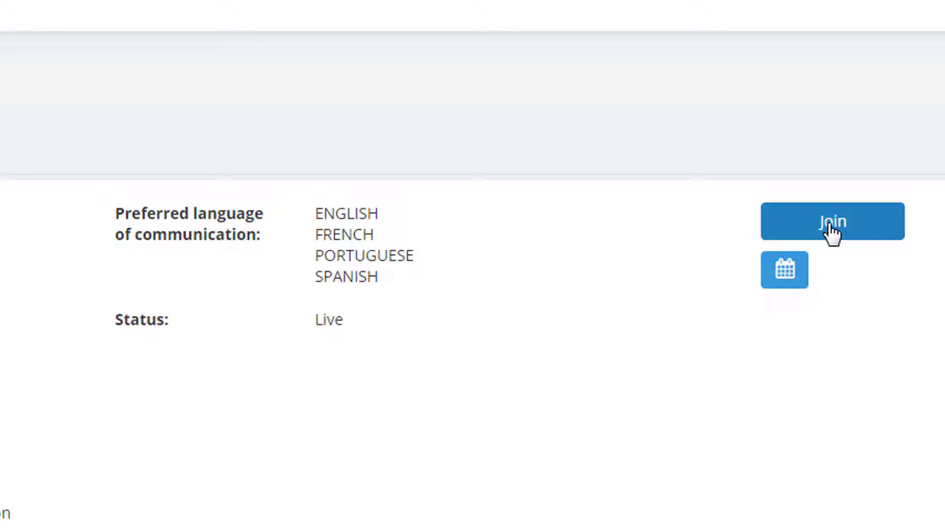
# - Join The ATTENDEE Interface live session to enter the booth console
pyautogui.click(832, 221)
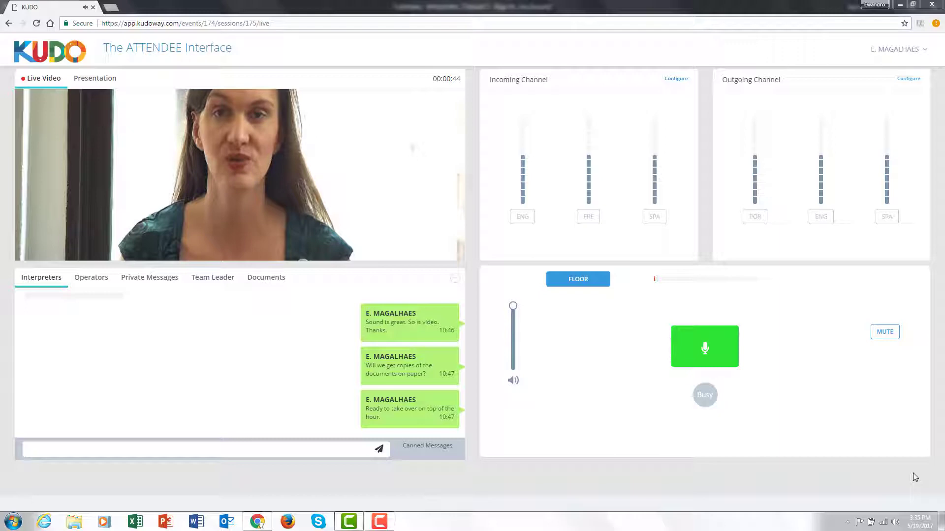
pyautogui.moveTo(749, 228)
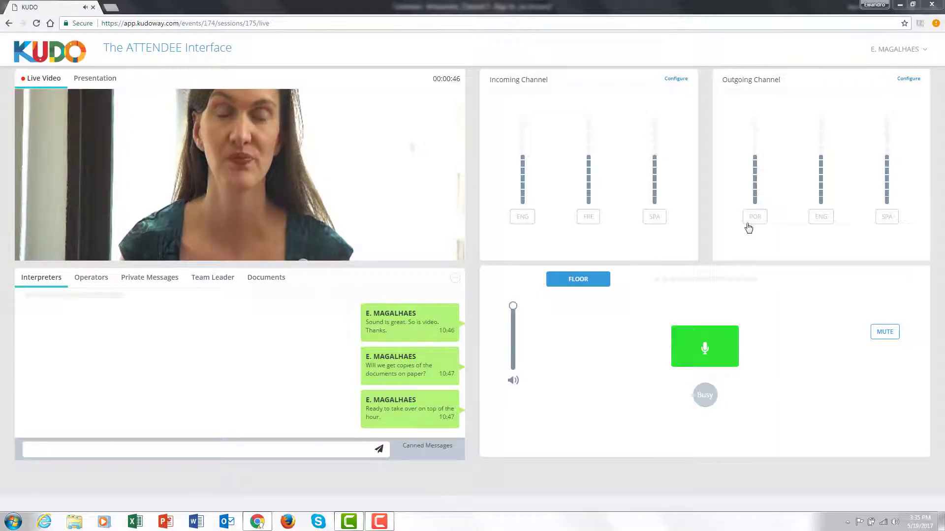
# - Broadcast on the POR outgoing channel, return to Live Video and view the Operators chat
pyautogui.click(754, 216)
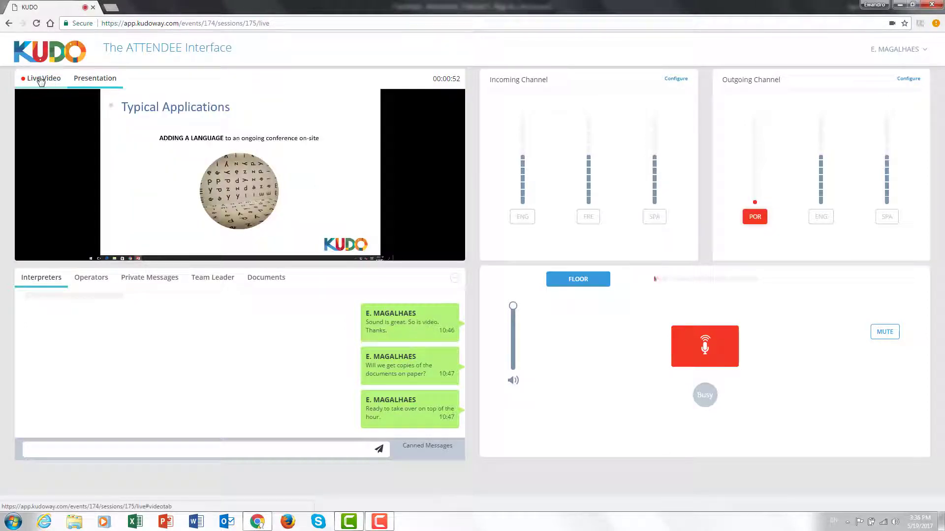
pyautogui.click(43, 78)
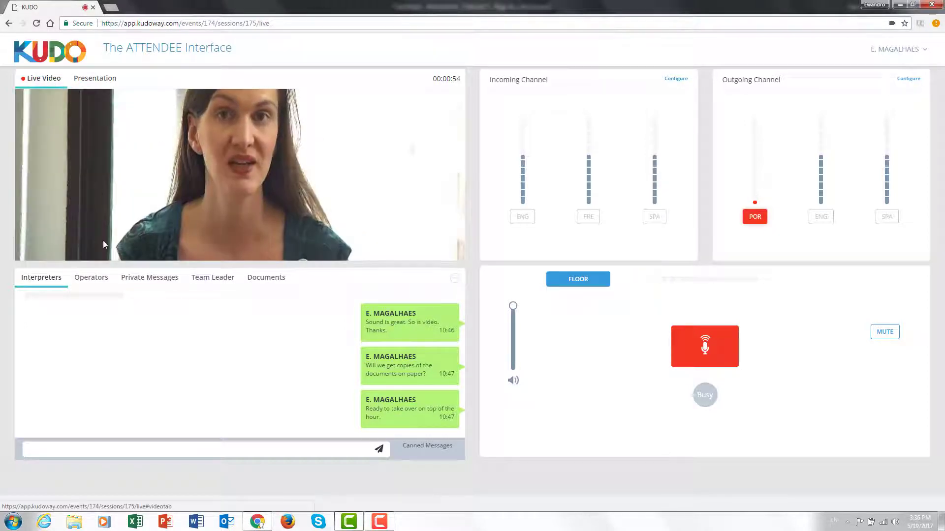
pyautogui.click(91, 277)
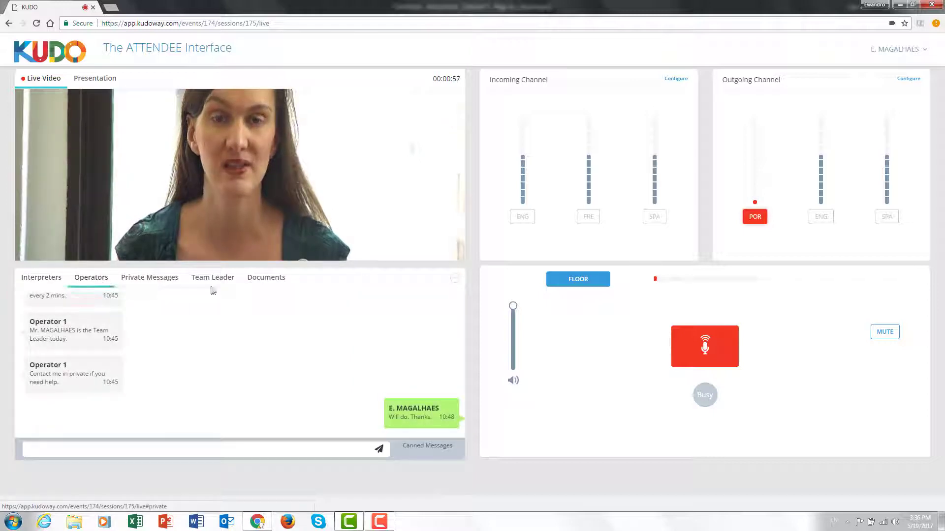
pyautogui.click(266, 277)
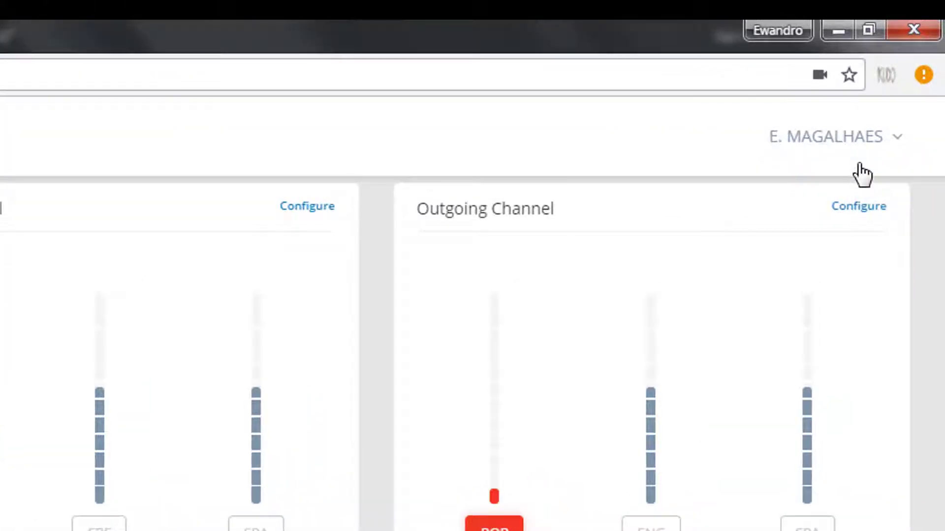
# - Log out via the user name dropdown, returning to the sign-in page
pyautogui.click(827, 136)
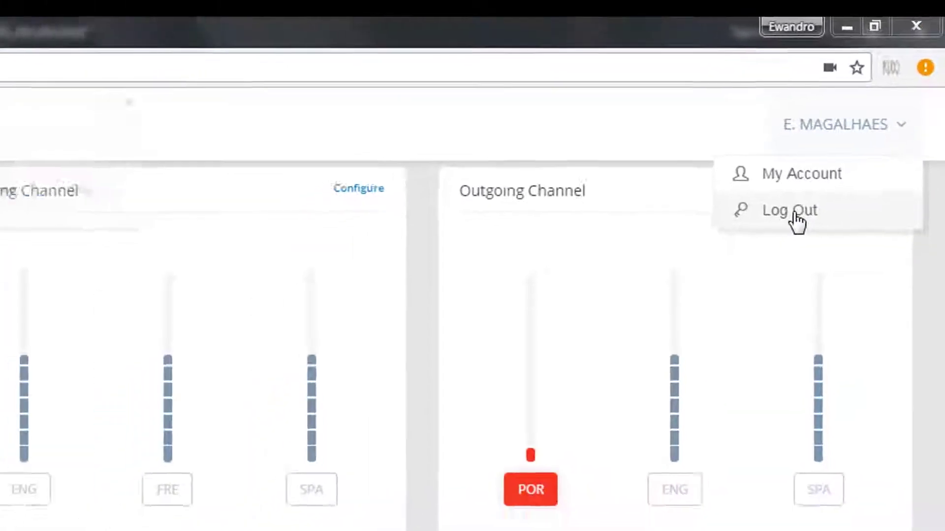
pyautogui.click(789, 210)
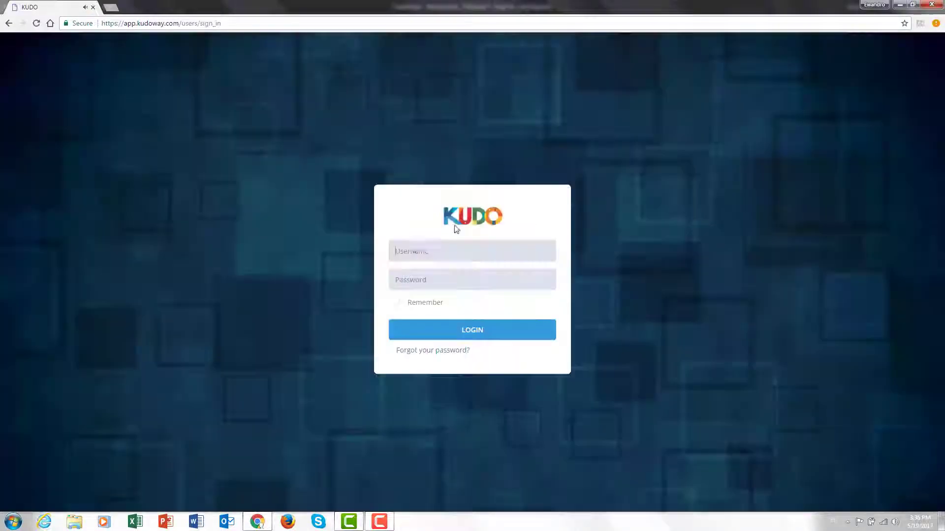